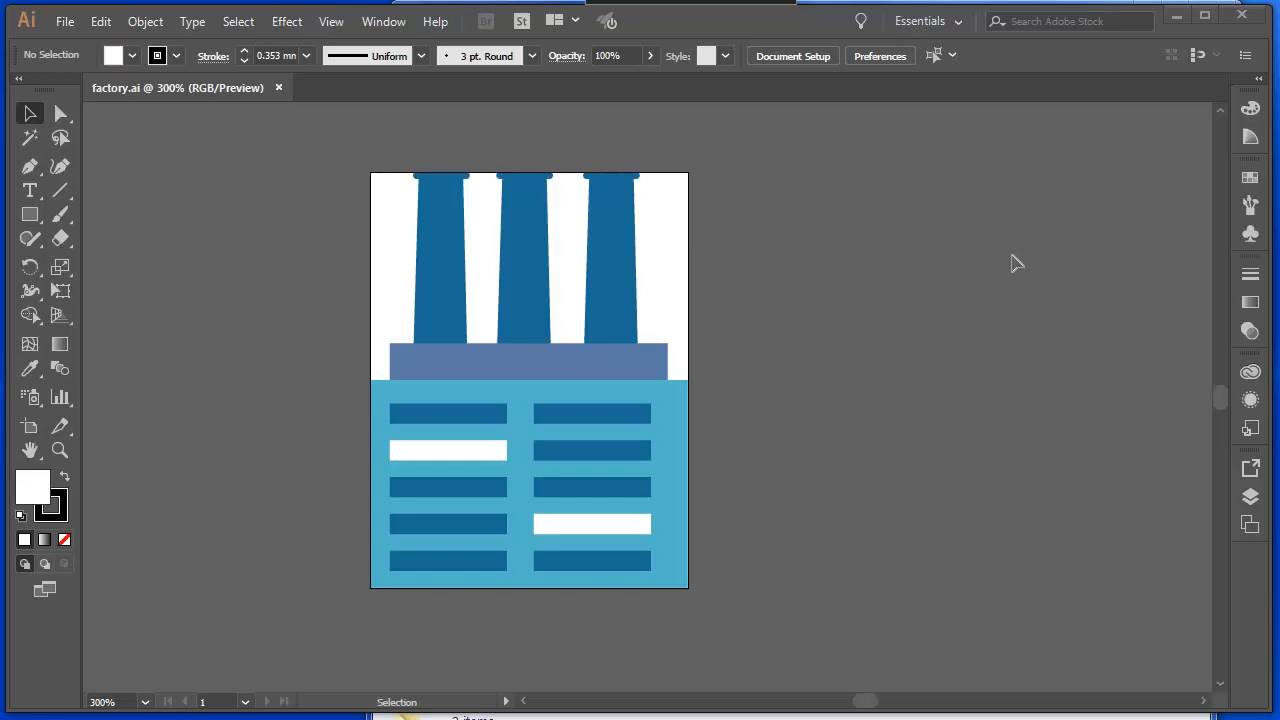
pyautogui.moveTo(64, 20)
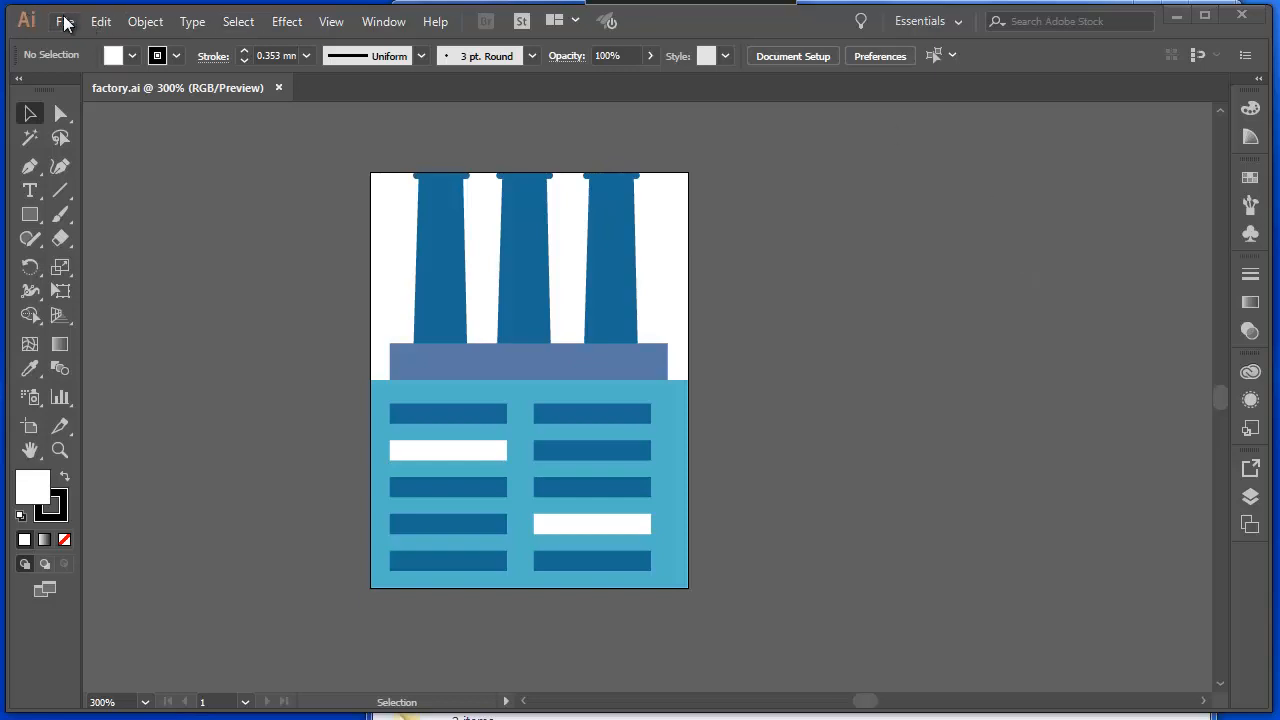
# Bring up the File menu commands for the factory illustration.
pyautogui.click(64, 20)
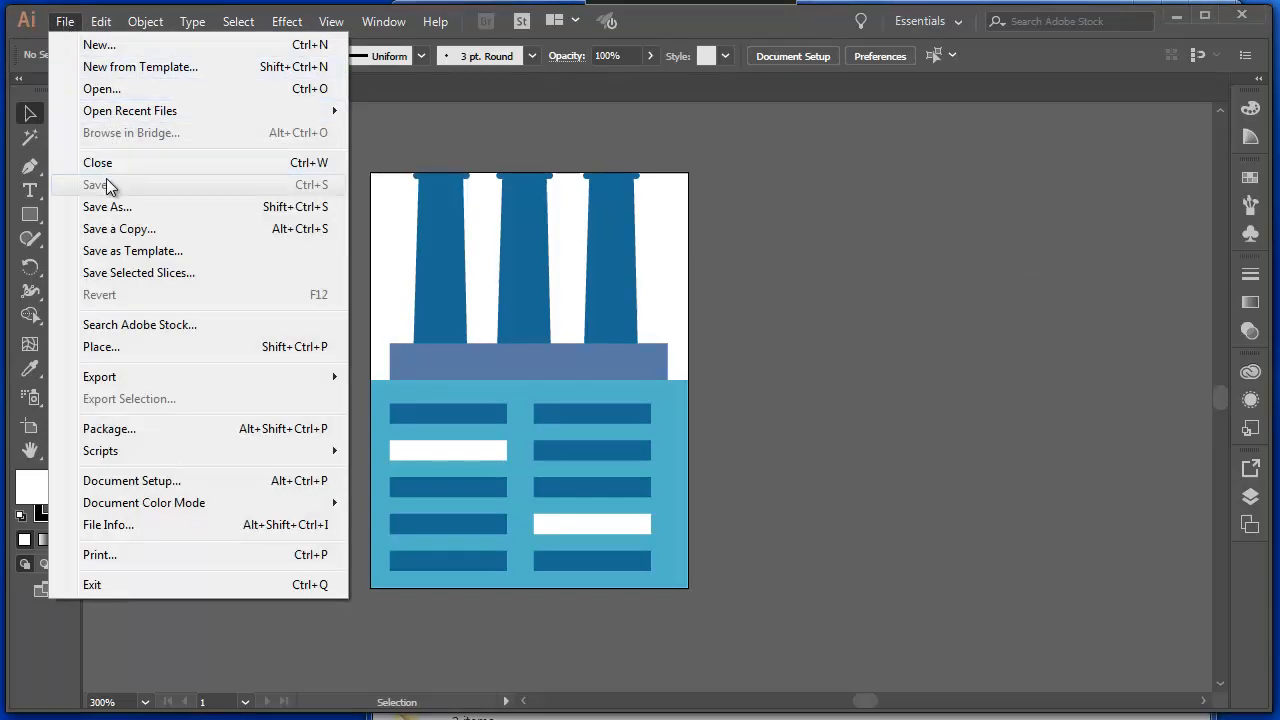
pyautogui.moveTo(118, 190)
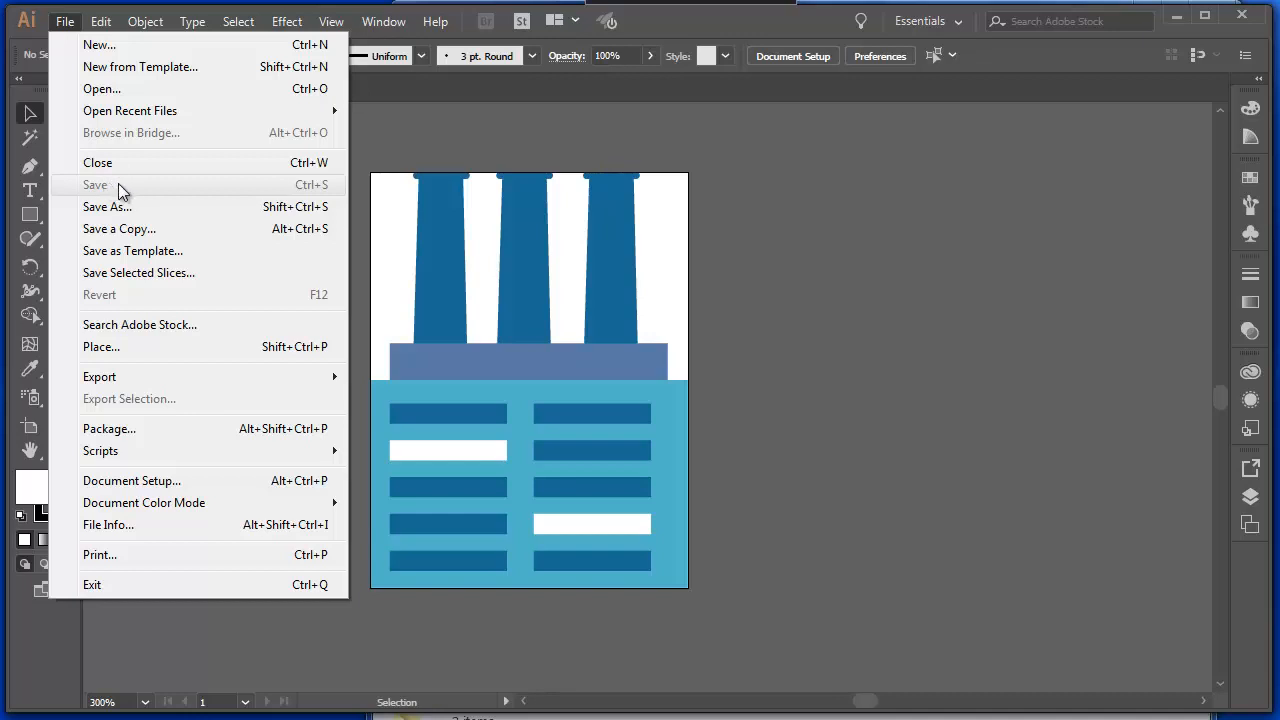
pyautogui.moveTo(108, 206)
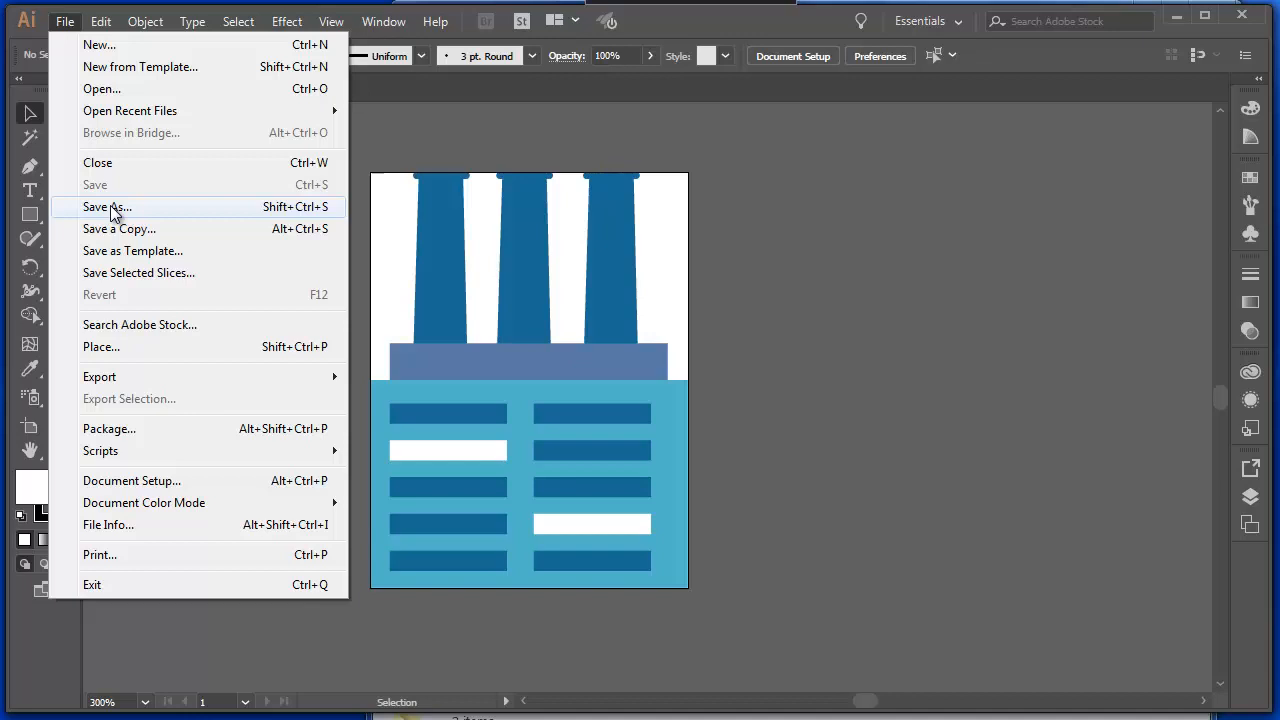
# Review the Save As formats (AI, PDF, EPS, AIT, SVG, SVGZ), then cancel without saving.
pyautogui.click(106, 206)
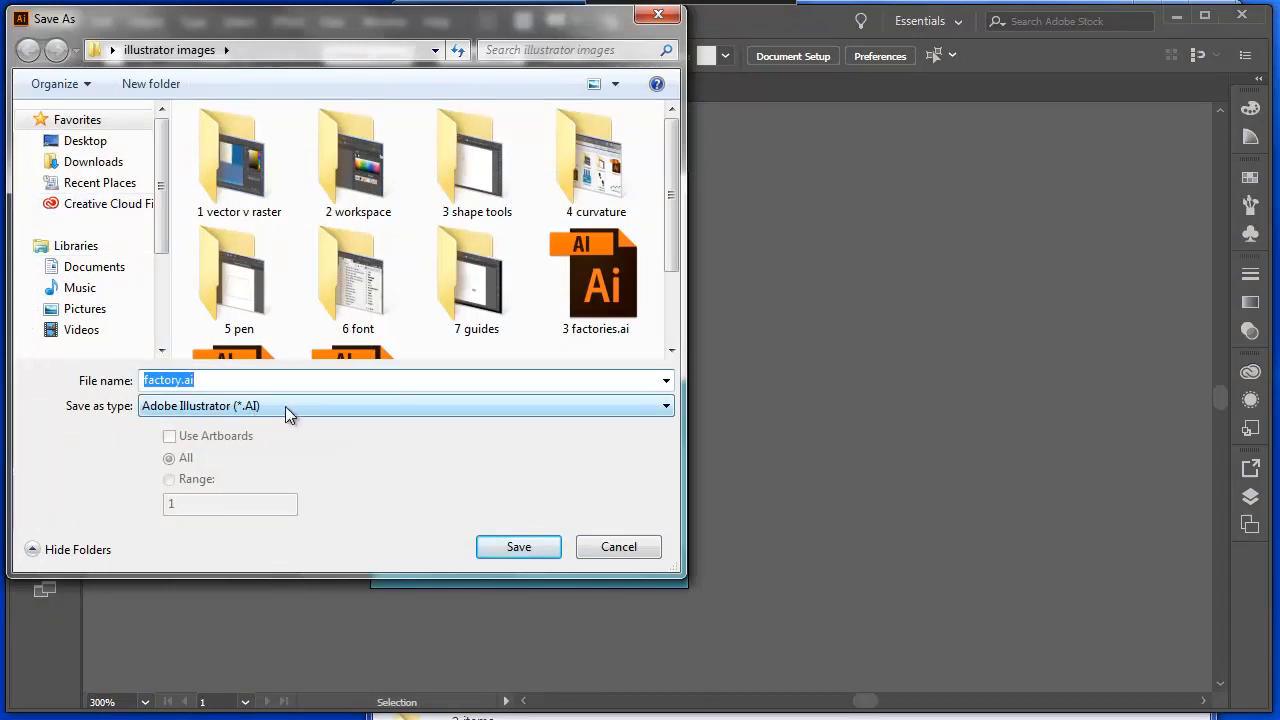
pyautogui.click(404, 404)
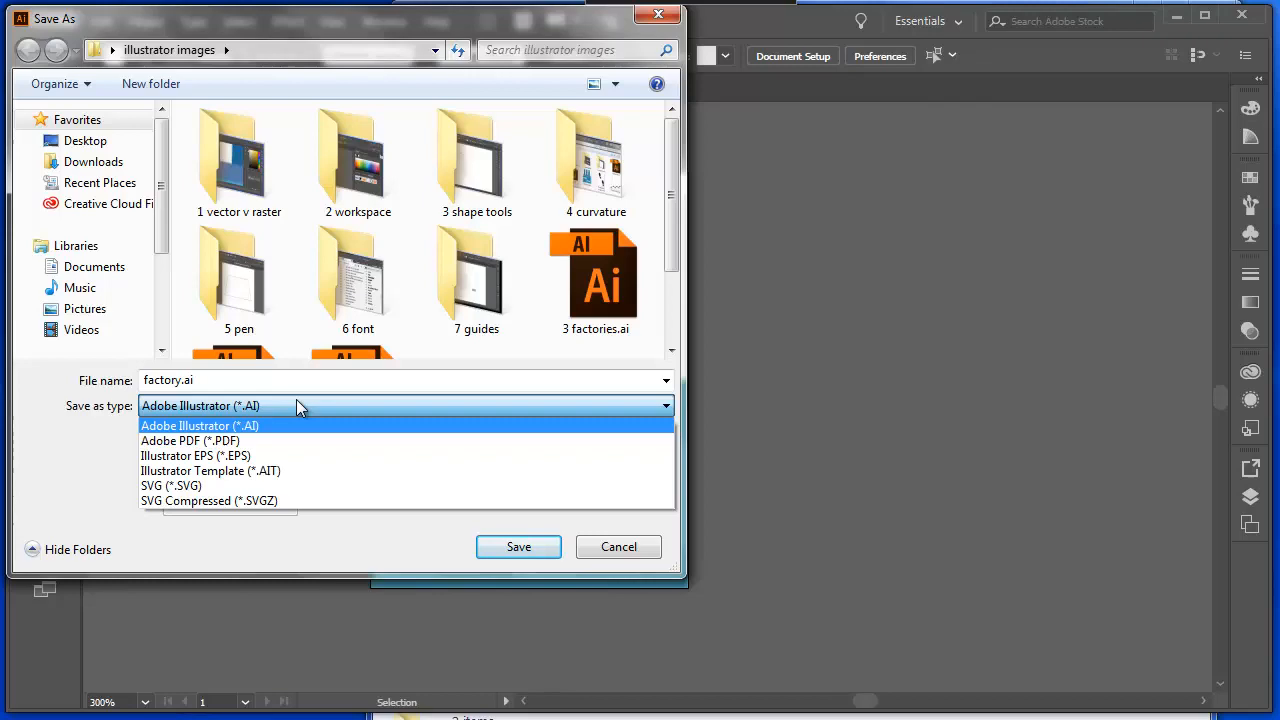
pyautogui.click(518, 546)
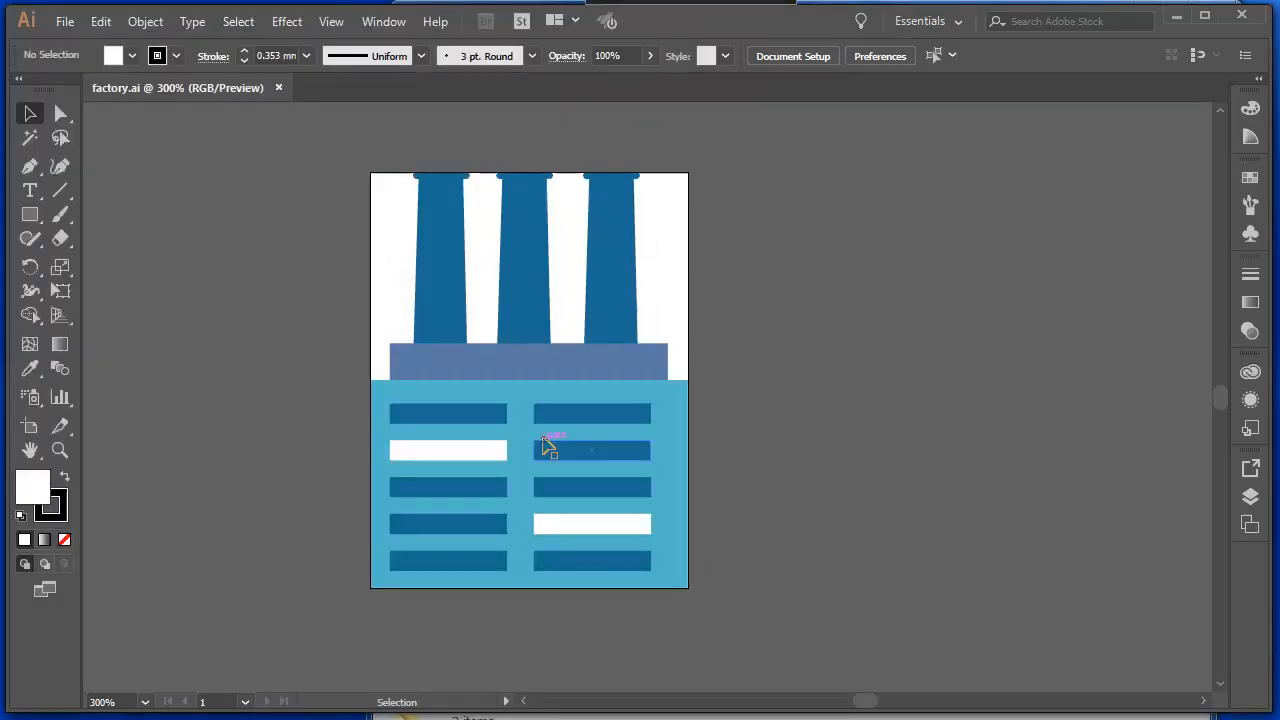
# Bring up Export for Screens for the factory artboard, set to PNG.
pyautogui.click(64, 20)
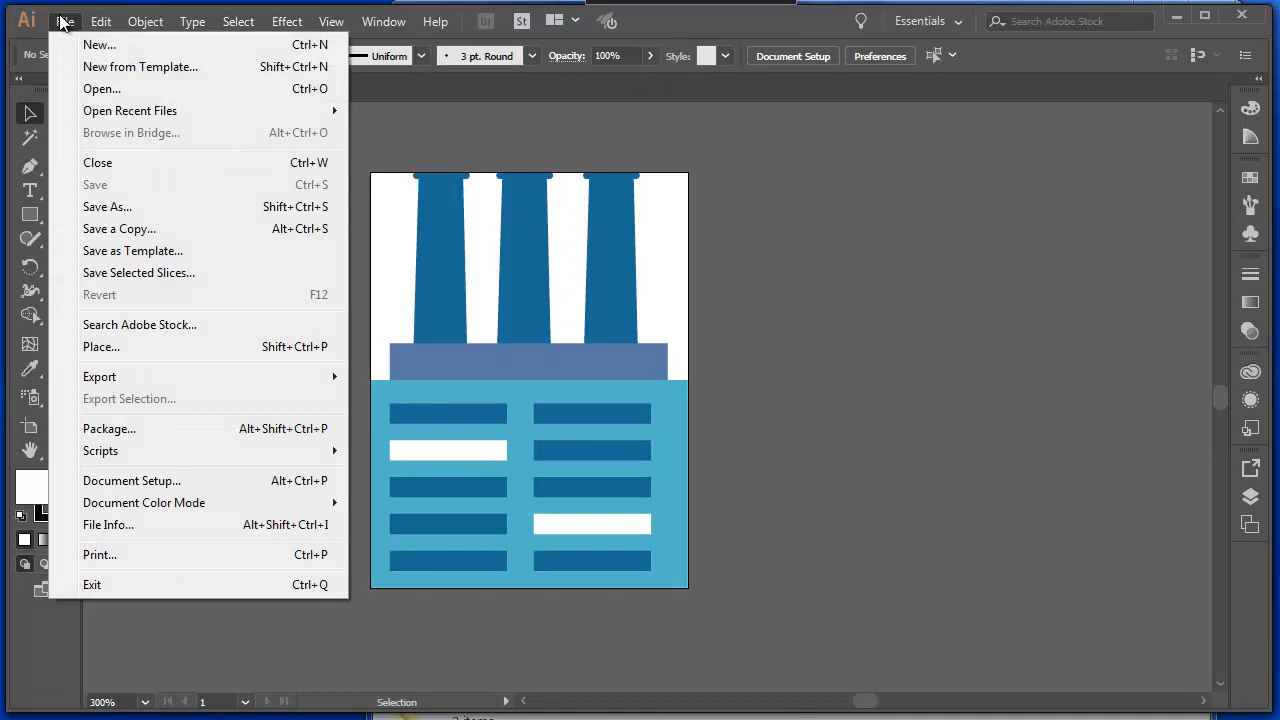
pyautogui.moveTo(100, 376)
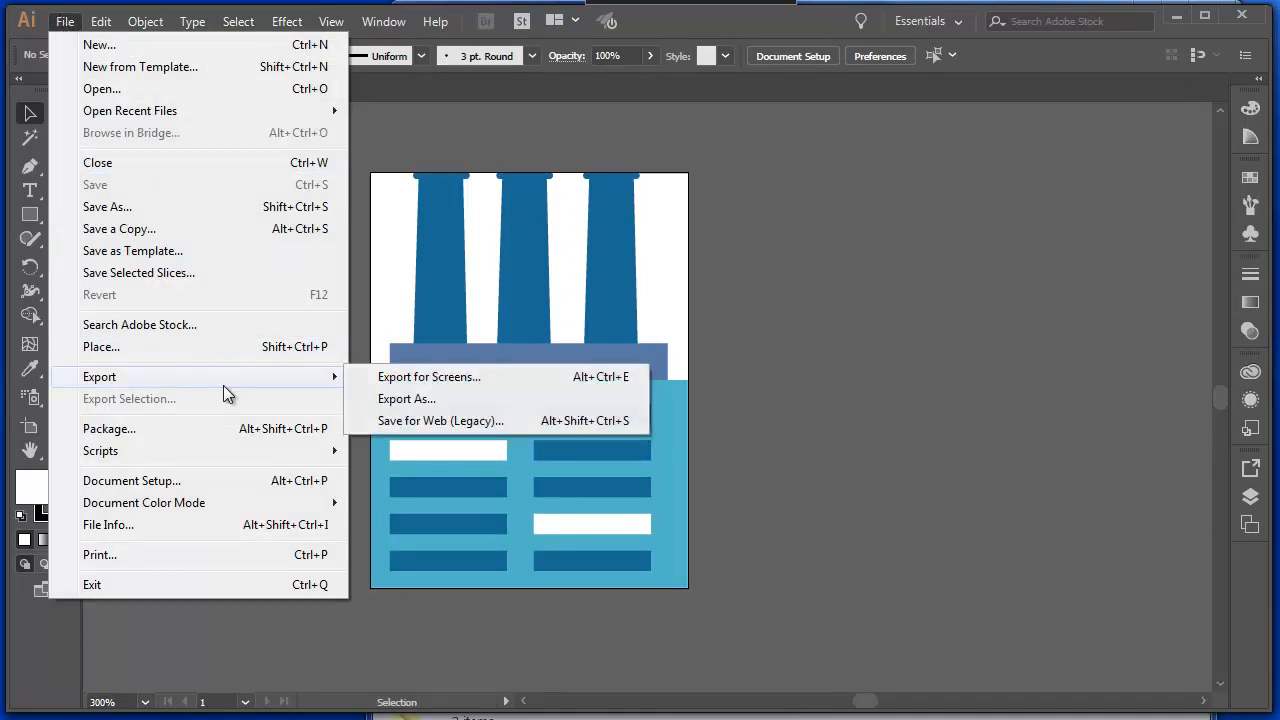
pyautogui.moveTo(428, 376)
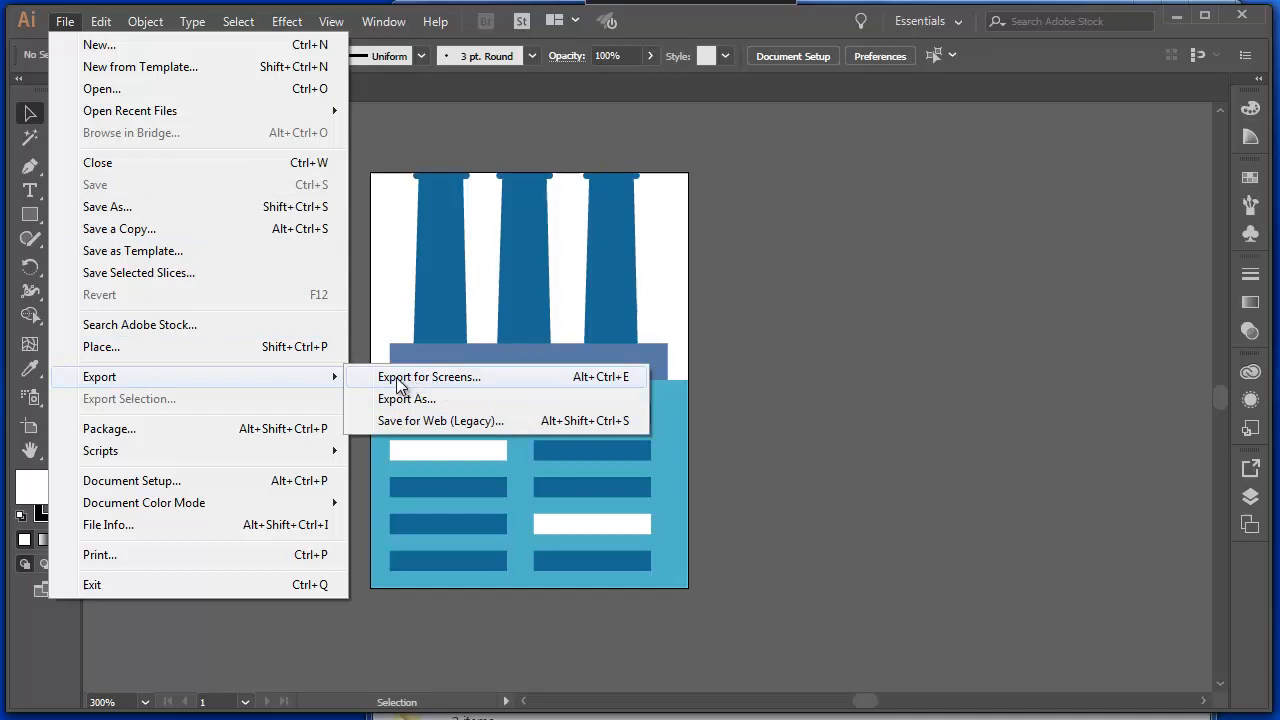
pyautogui.click(428, 376)
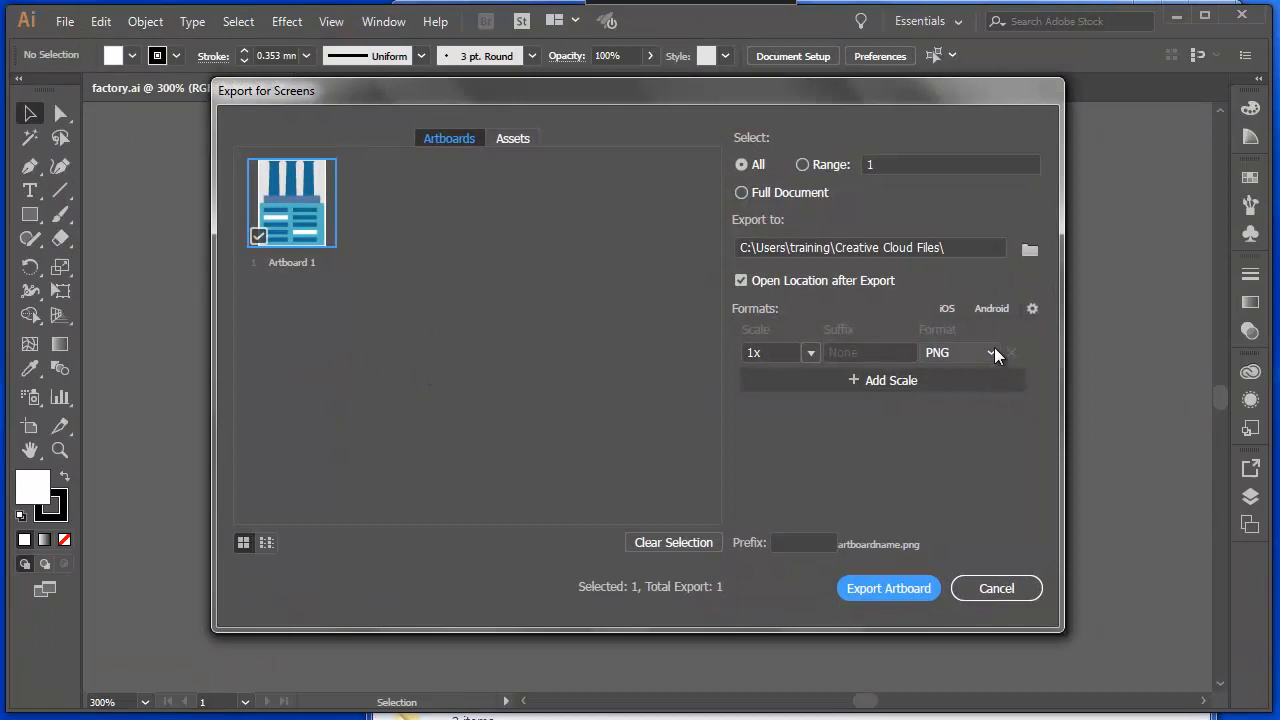
pyautogui.moveTo(990, 352)
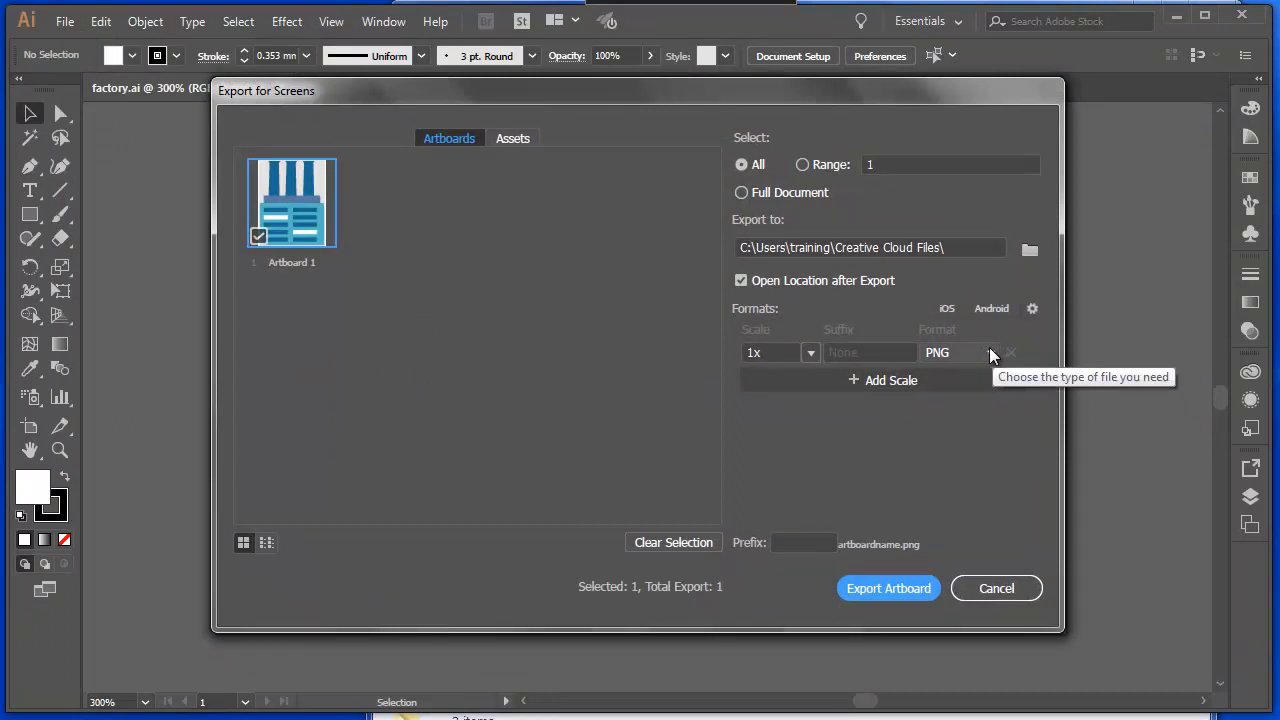
# Review the PNG, JPG, SVG and PDF screen formats, then bring up Export As offering AutoCAD Drawing.
pyautogui.click(958, 352)
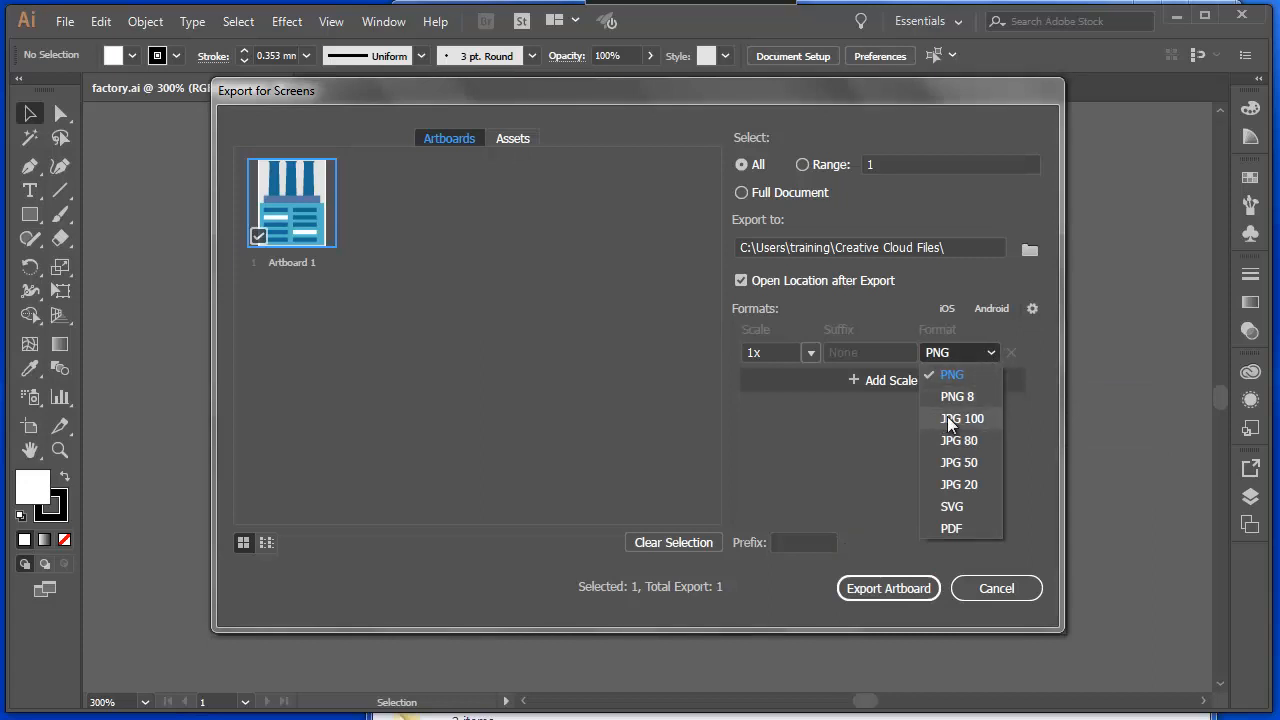
pyautogui.moveTo(972, 424)
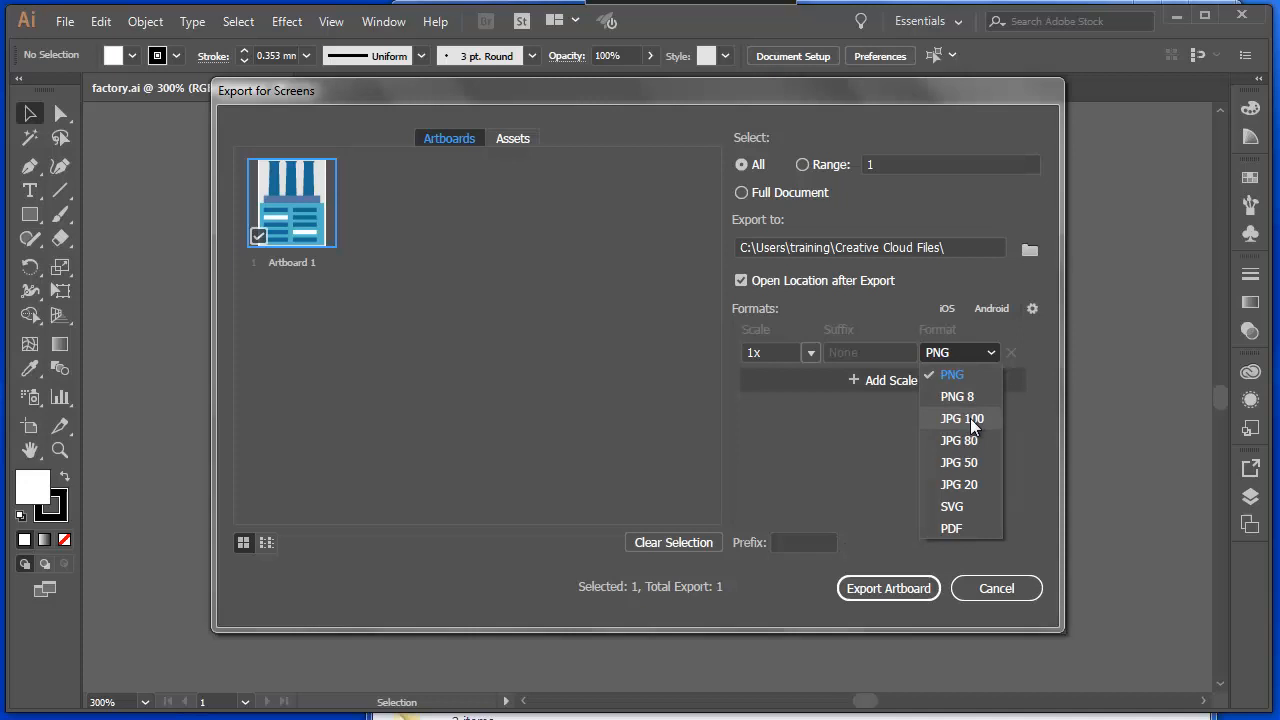
pyautogui.moveTo(996, 588)
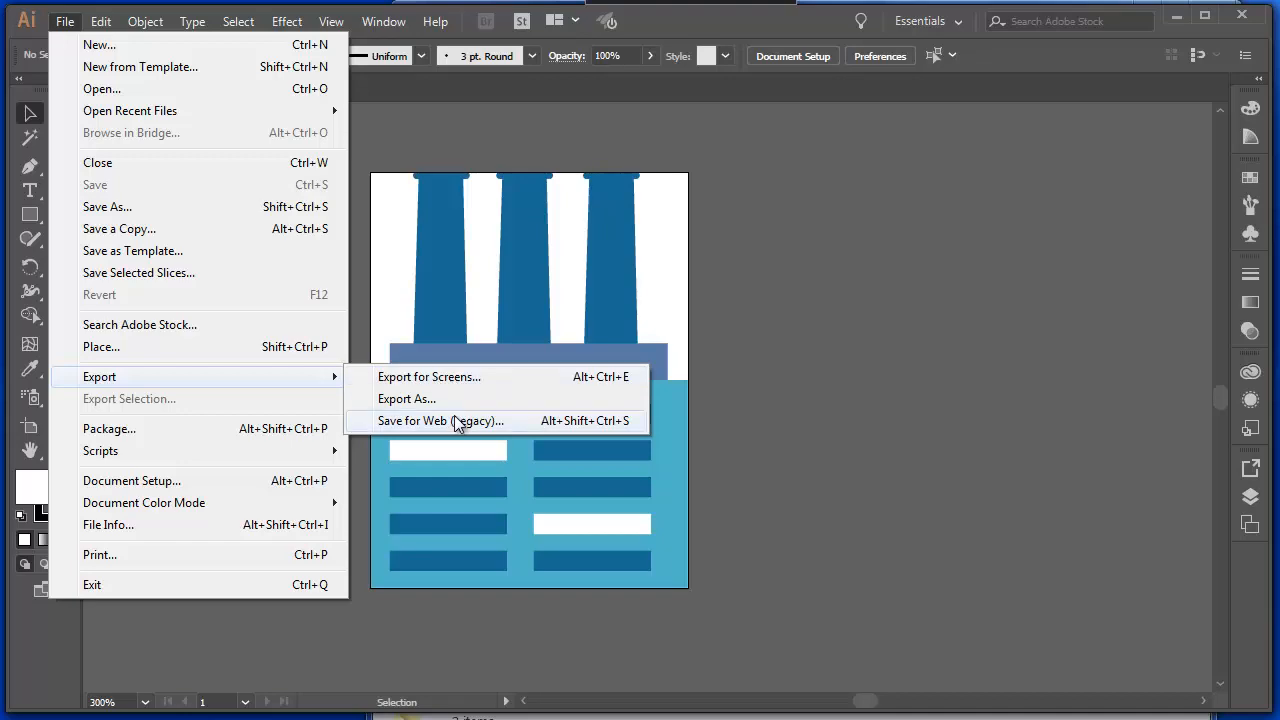
pyautogui.click(408, 398)
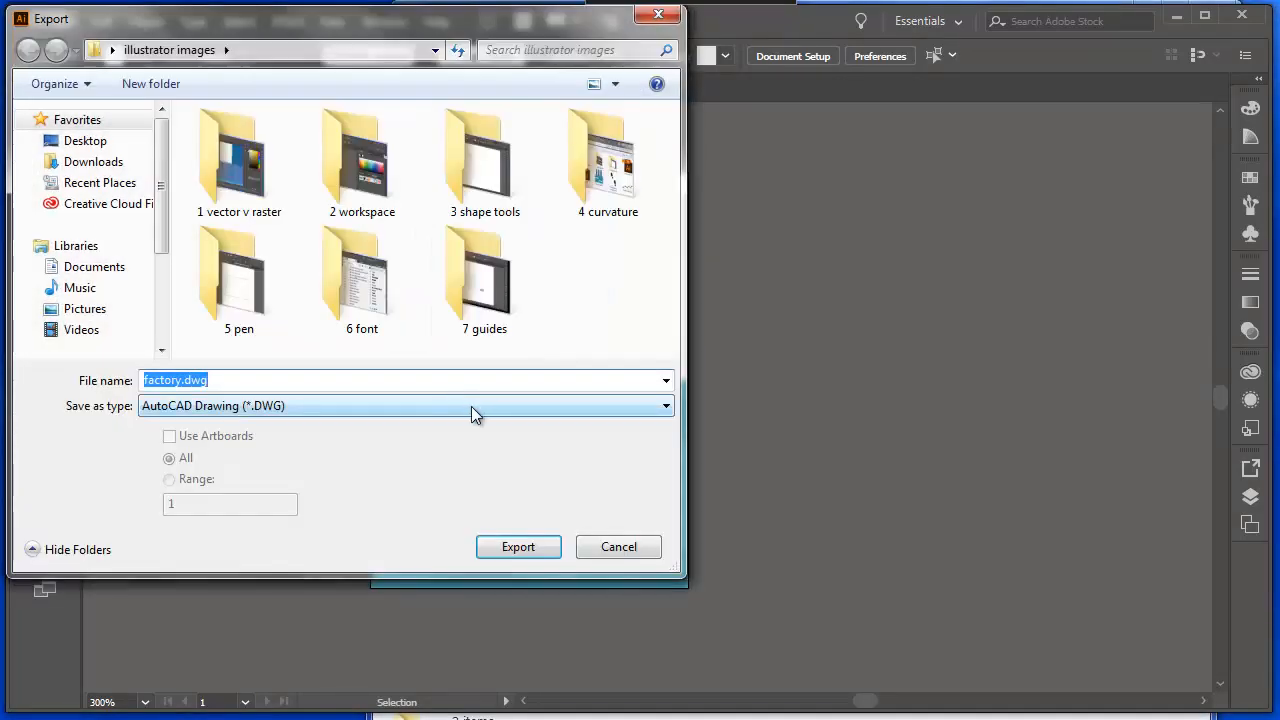